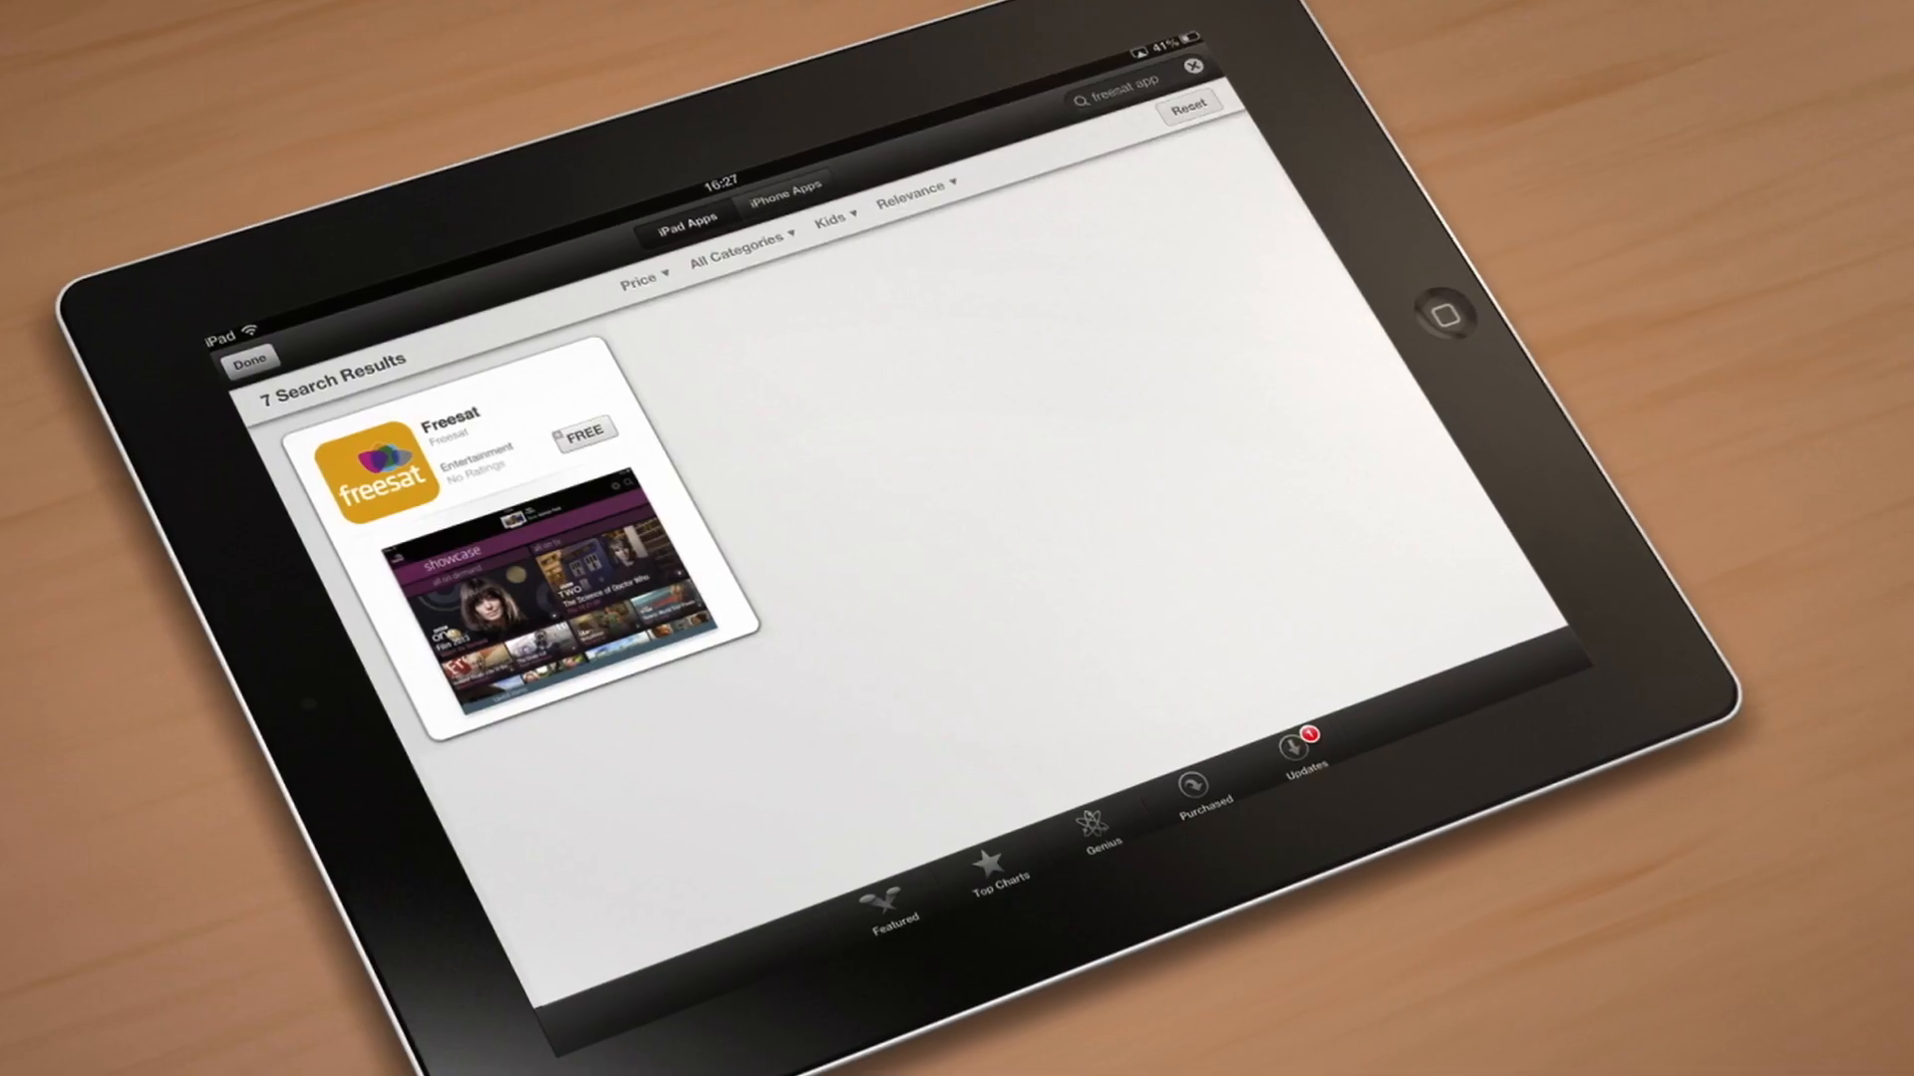
# Install the free Freesat app from the 'freesat app' App Store search results
pyautogui.click(586, 431)
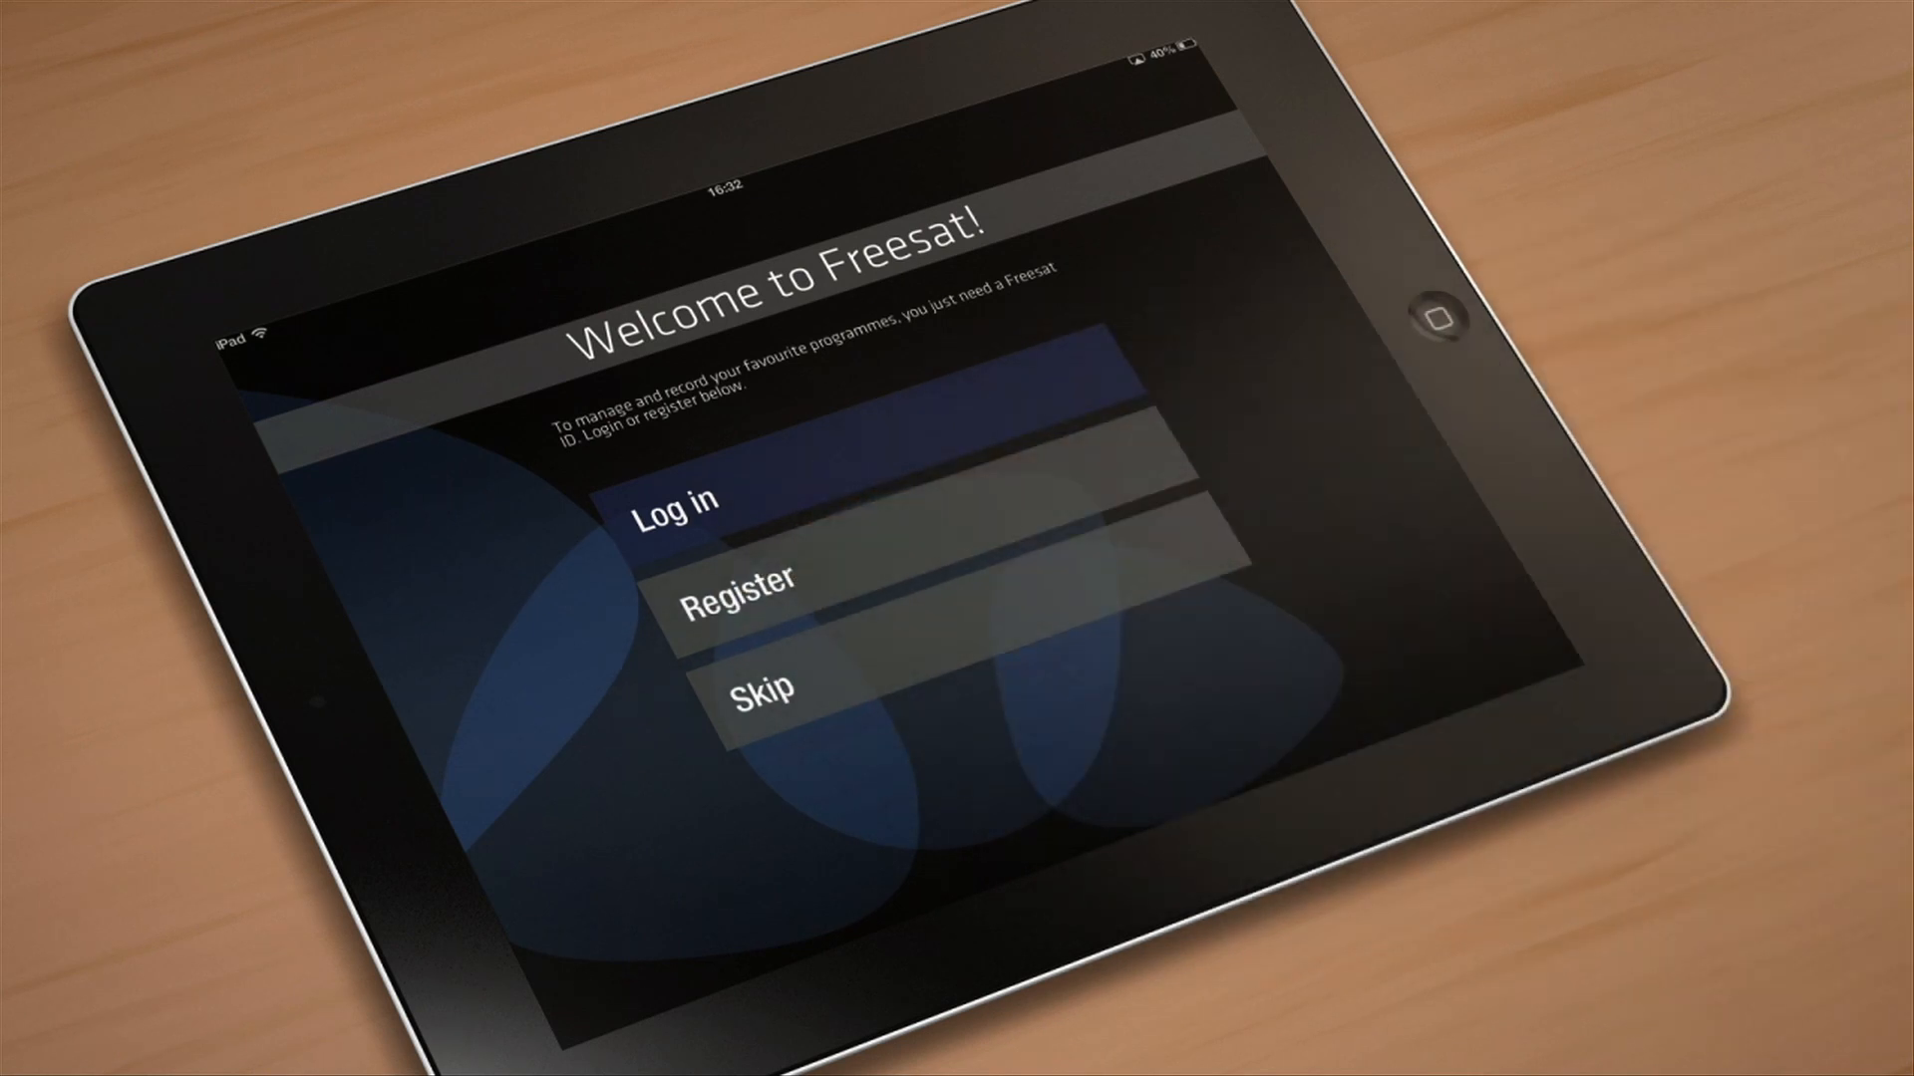
# Start a new Freesat ID registration and fill in the personal details form
pyautogui.click(738, 578)
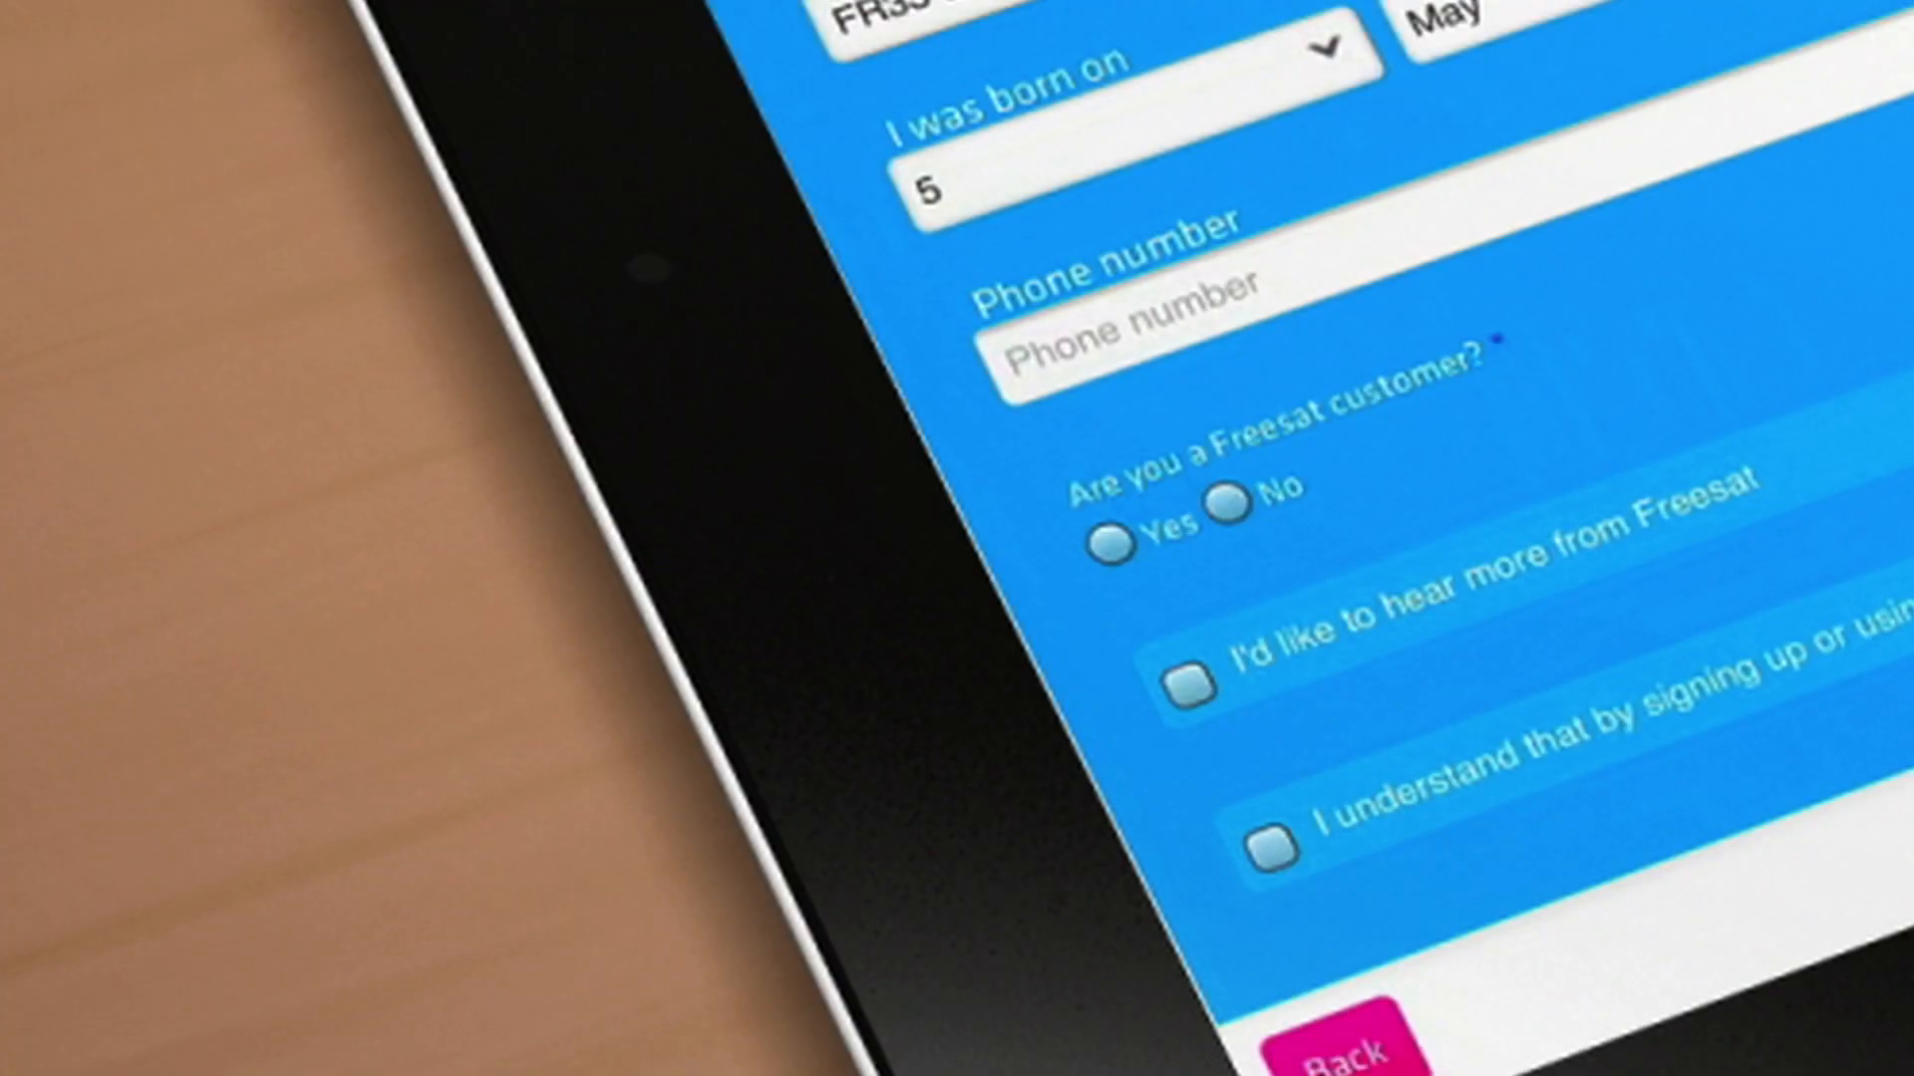
pyautogui.click(1109, 515)
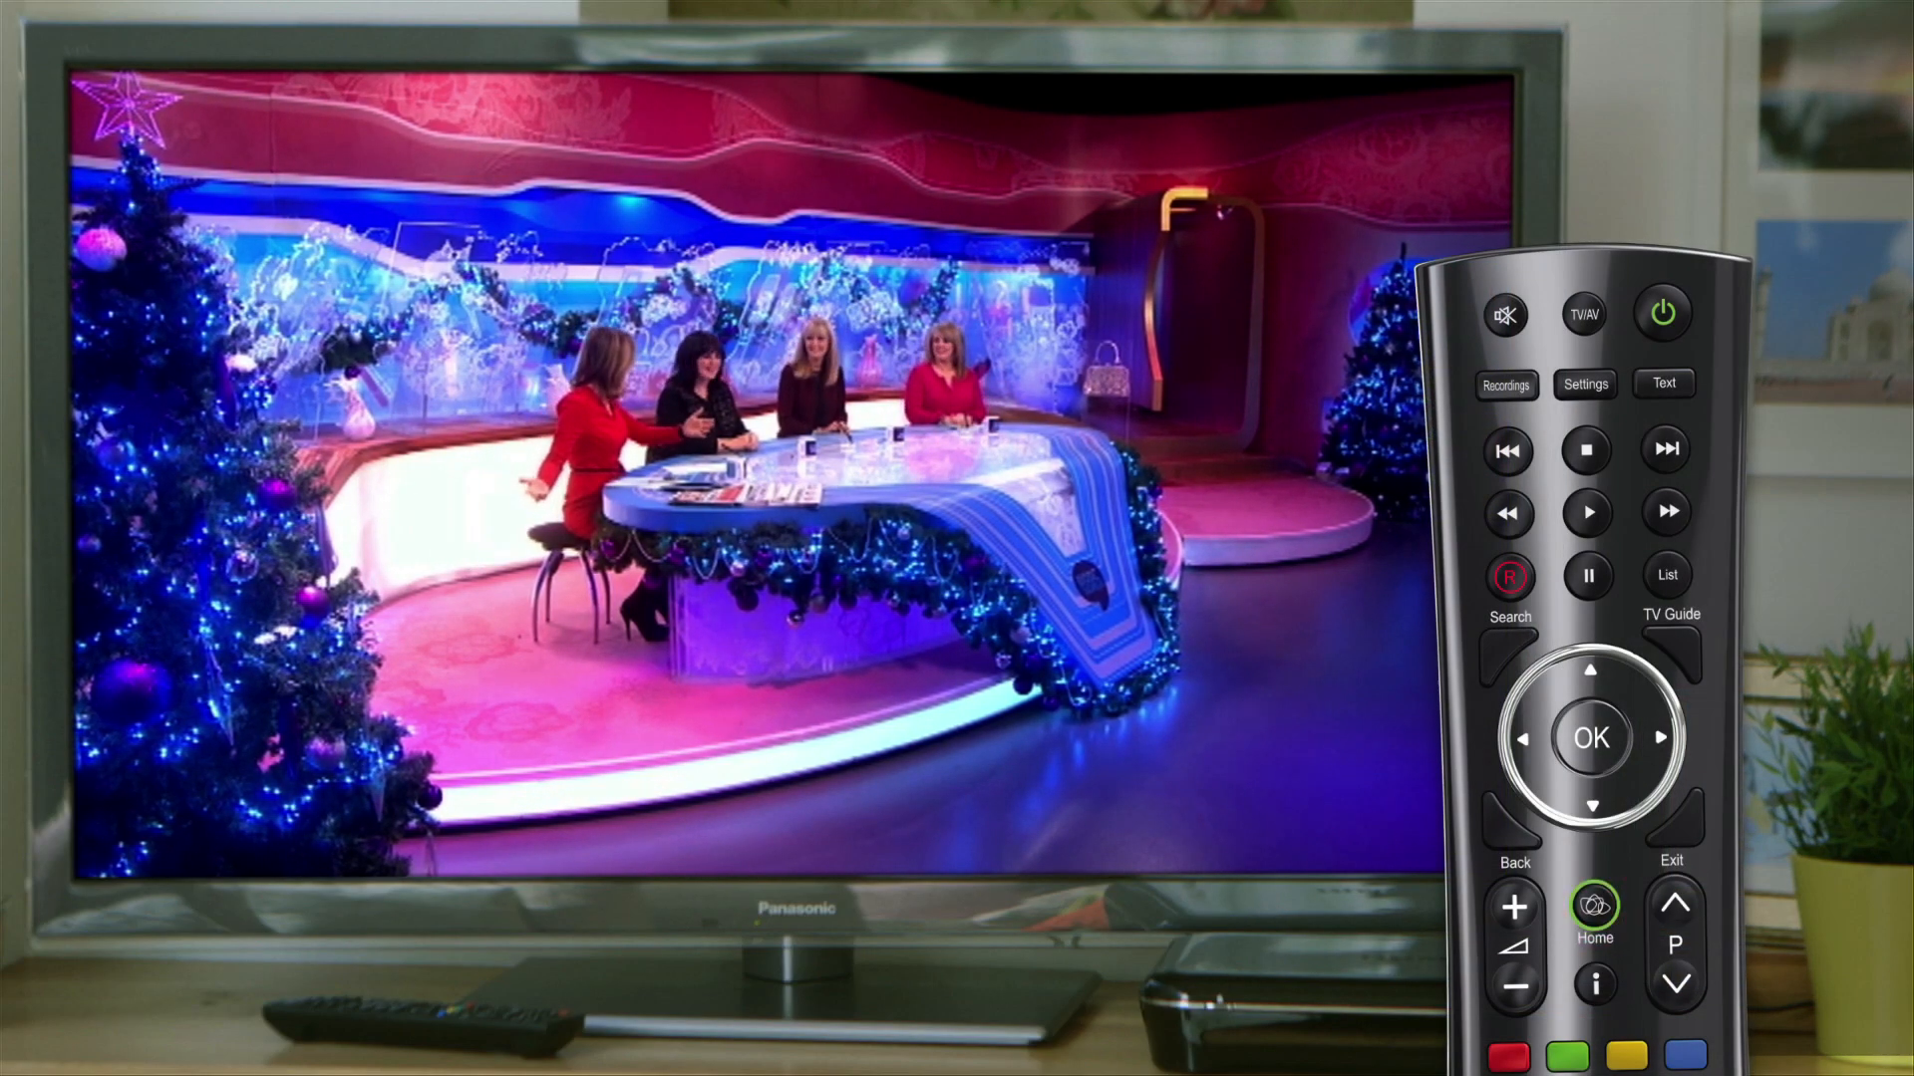
# Request the Freesat ID pairing code 945 381 from the box's settings
pyautogui.click(1584, 382)
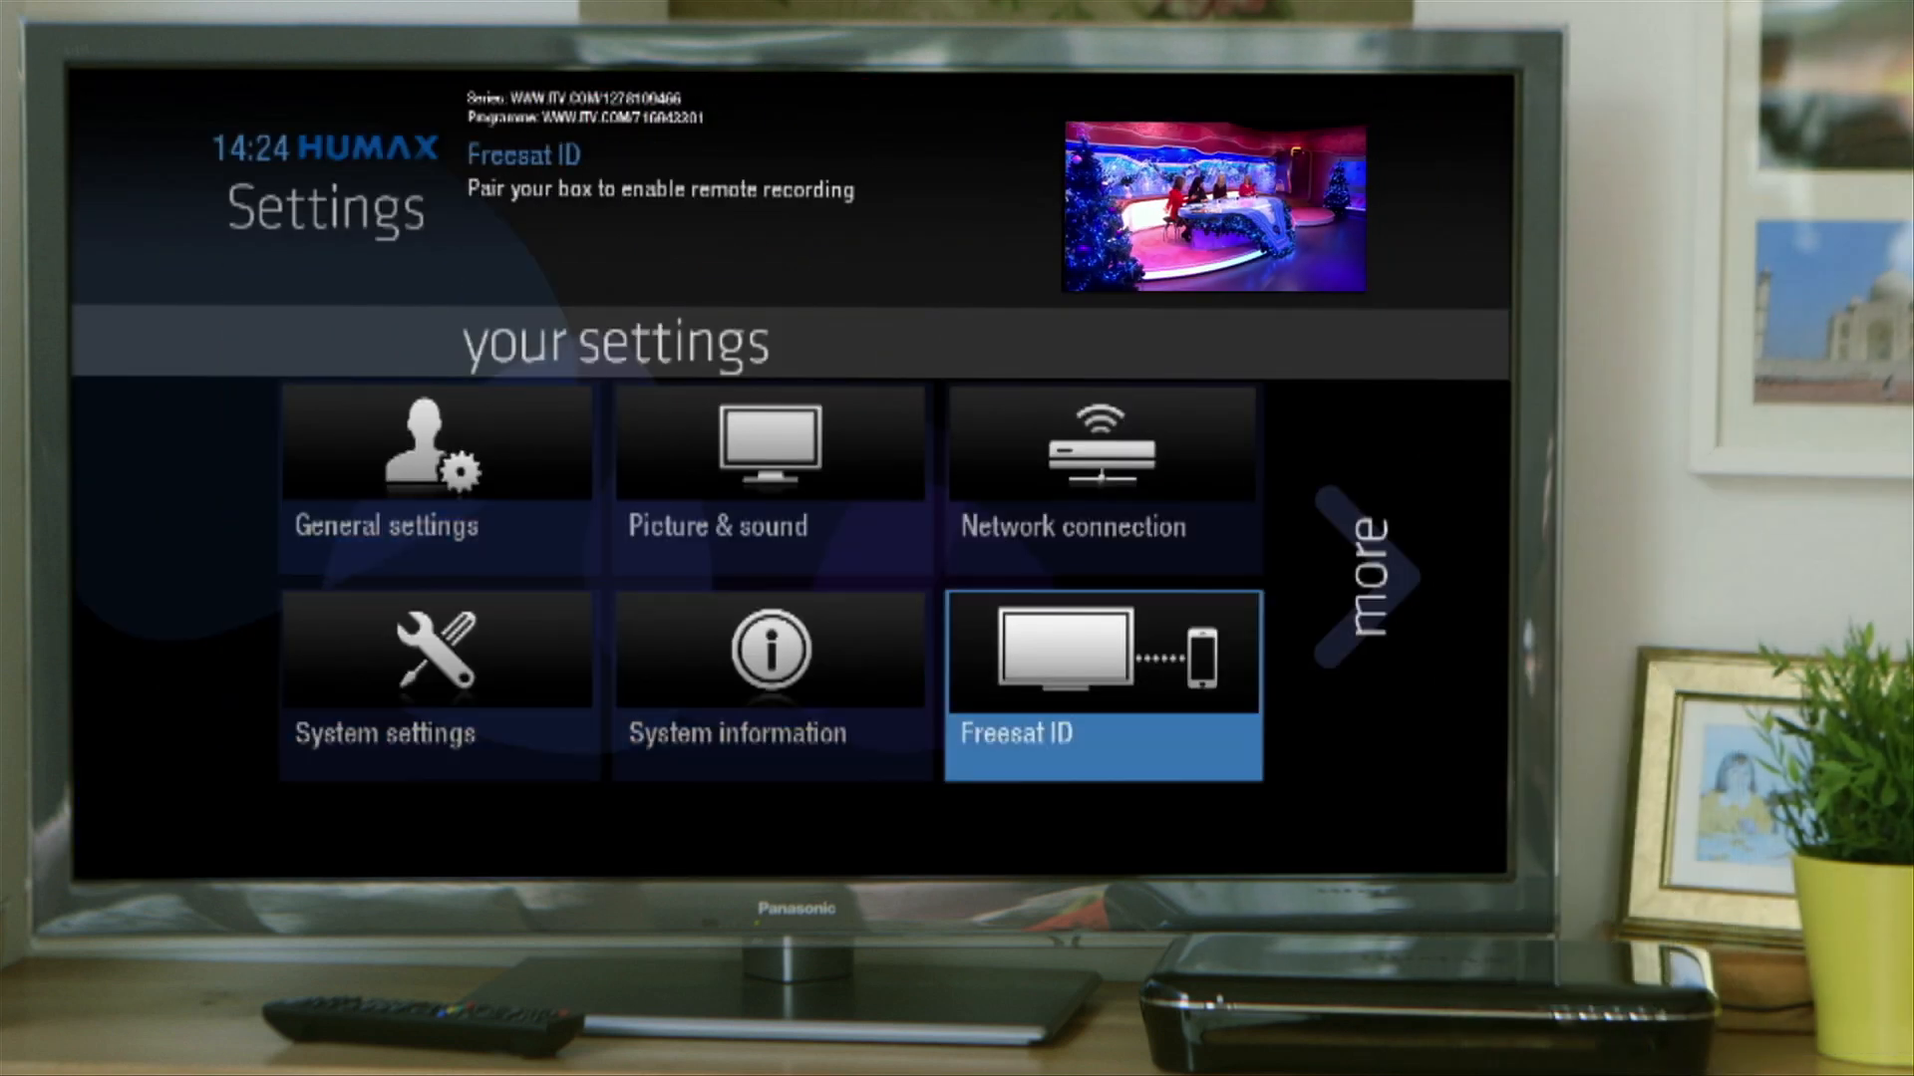
pyautogui.click(1100, 684)
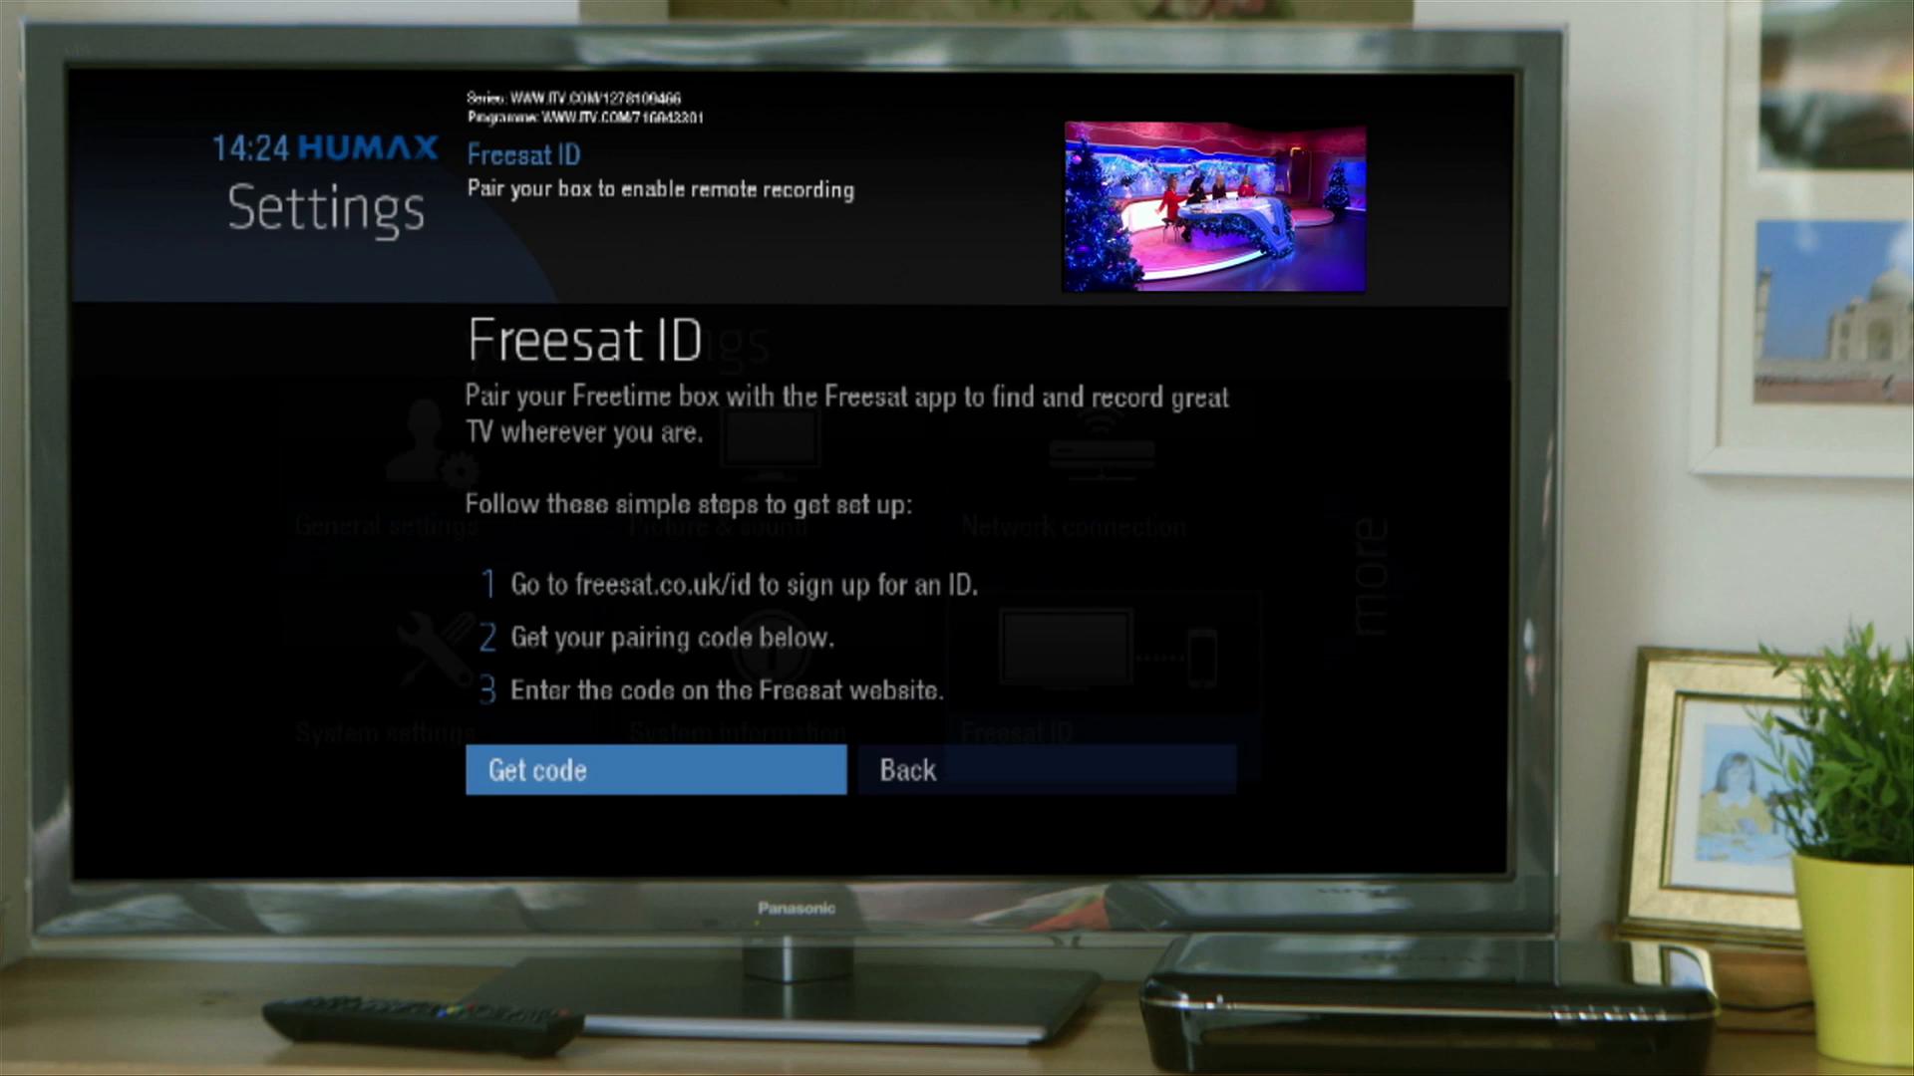
pyautogui.click(654, 771)
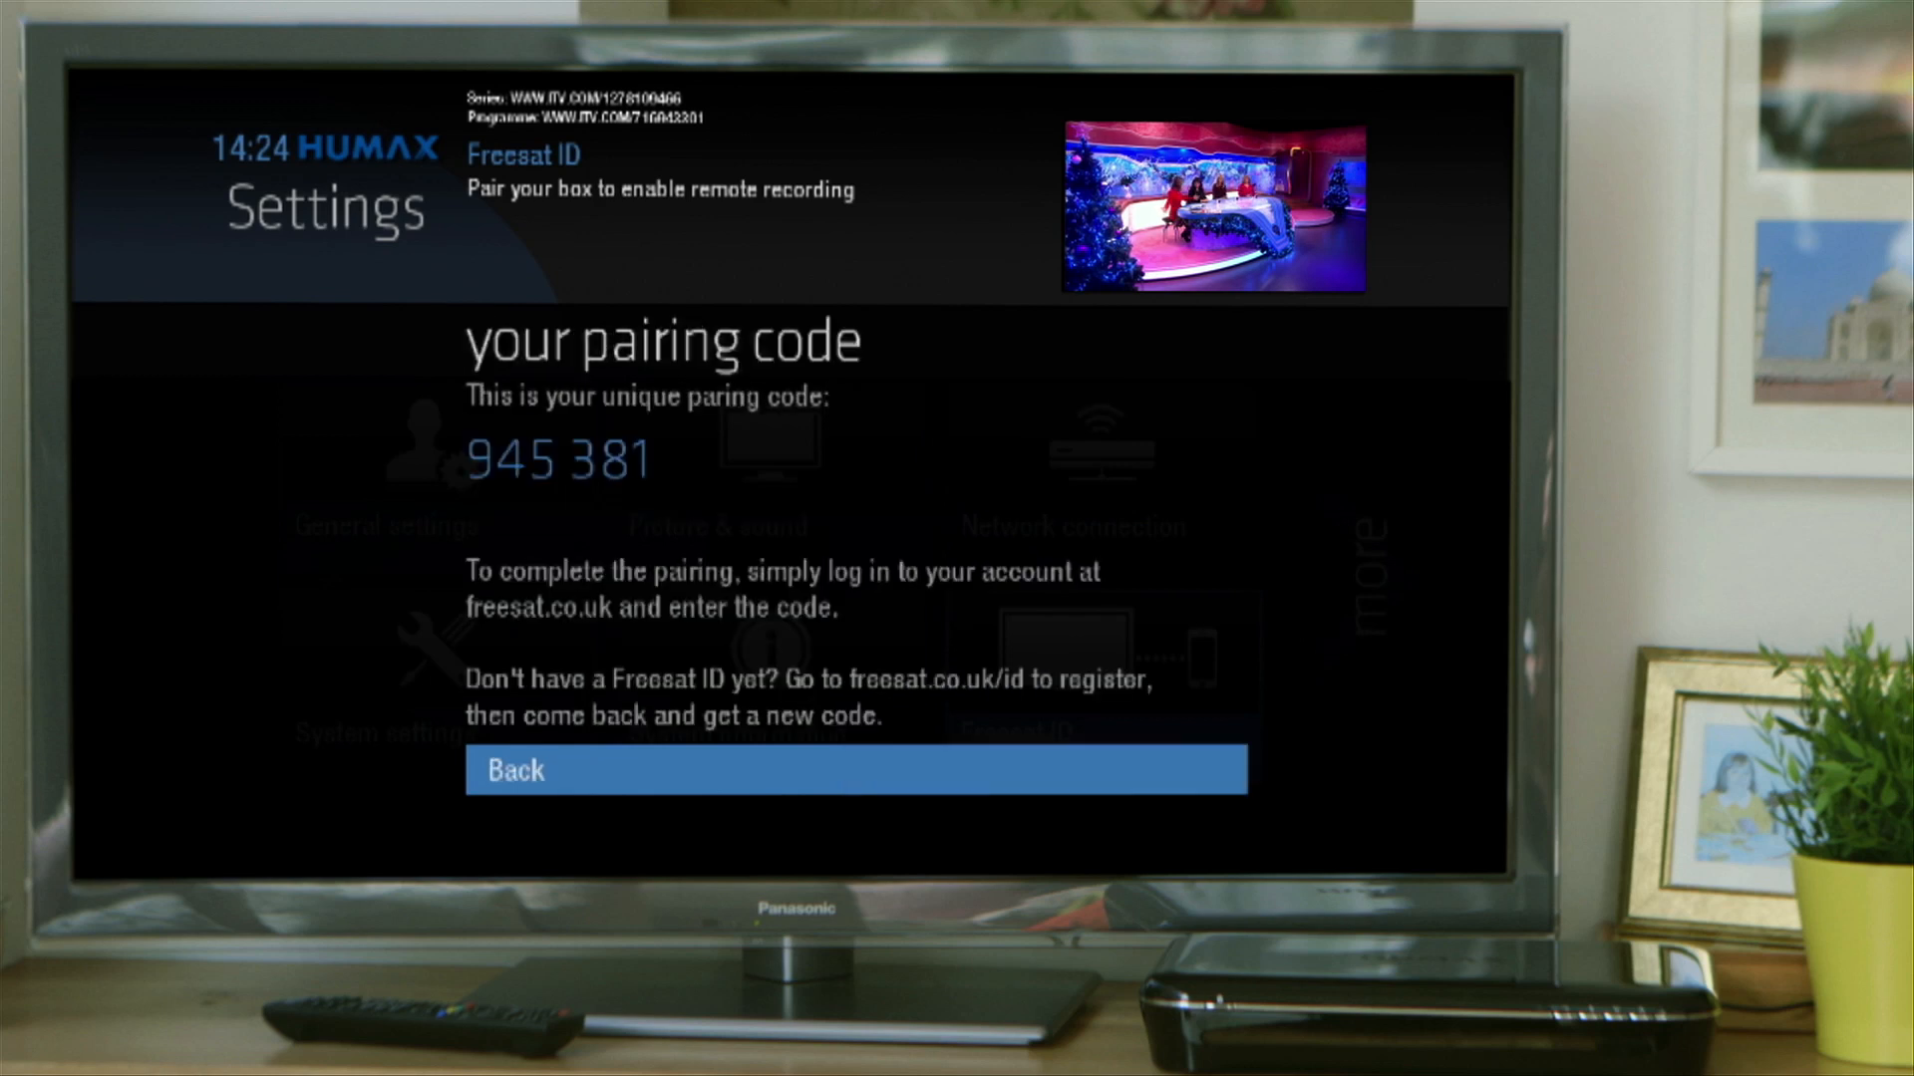